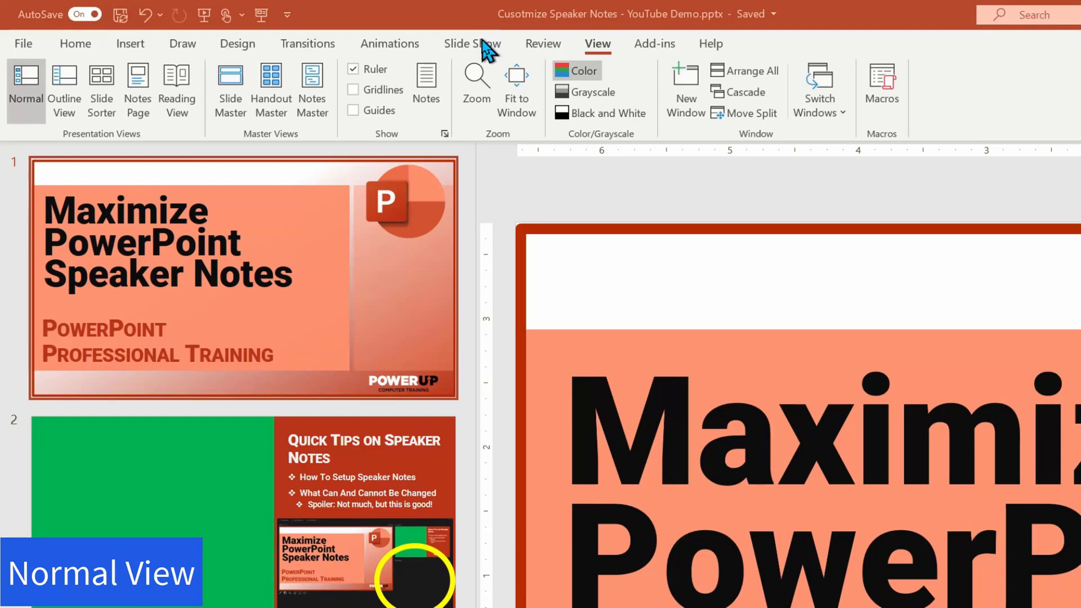
# Run the slide show in Presenter View, confirm 'No Notes', then end the show.
pyautogui.click(472, 43)
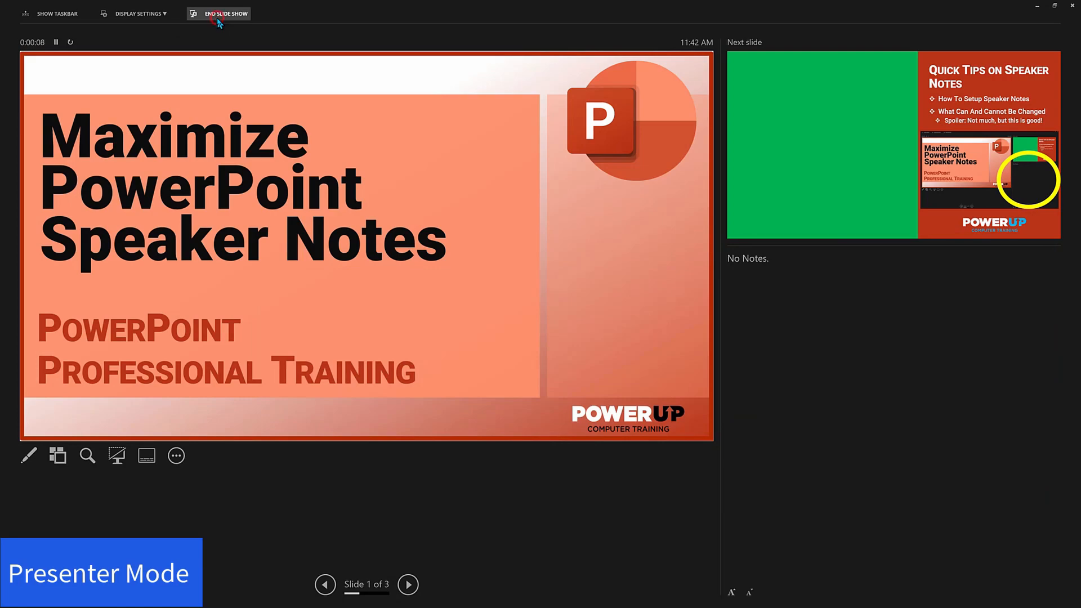
pyautogui.click(223, 14)
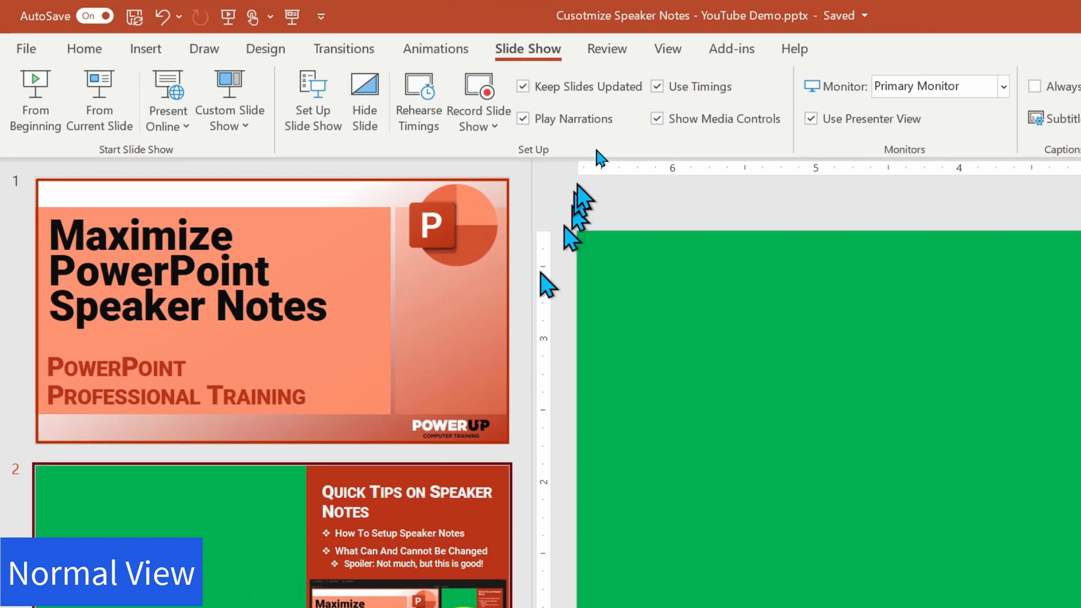
# In Outline View, add slide 2 note 'These are speaker notes from the OUTLINE VIEW.'.
pyautogui.click(666, 49)
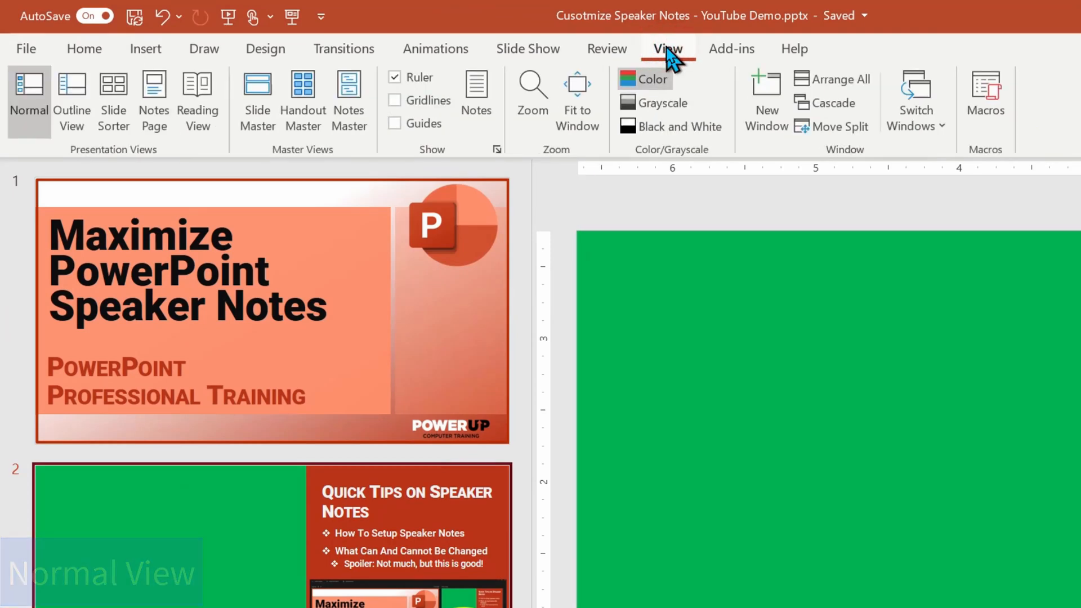
pyautogui.click(71, 100)
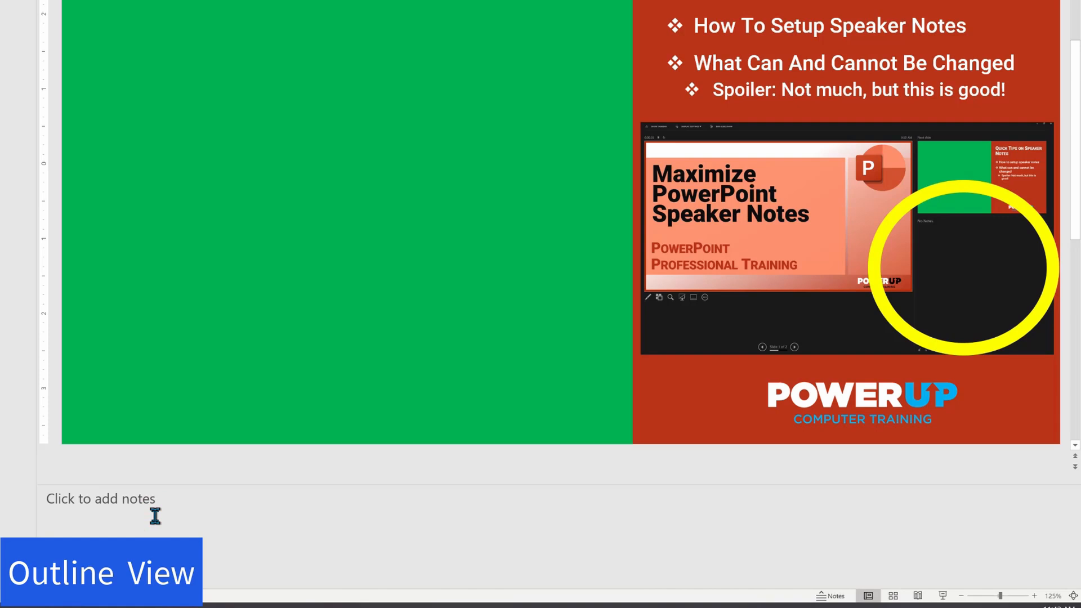
pyautogui.write('These are')
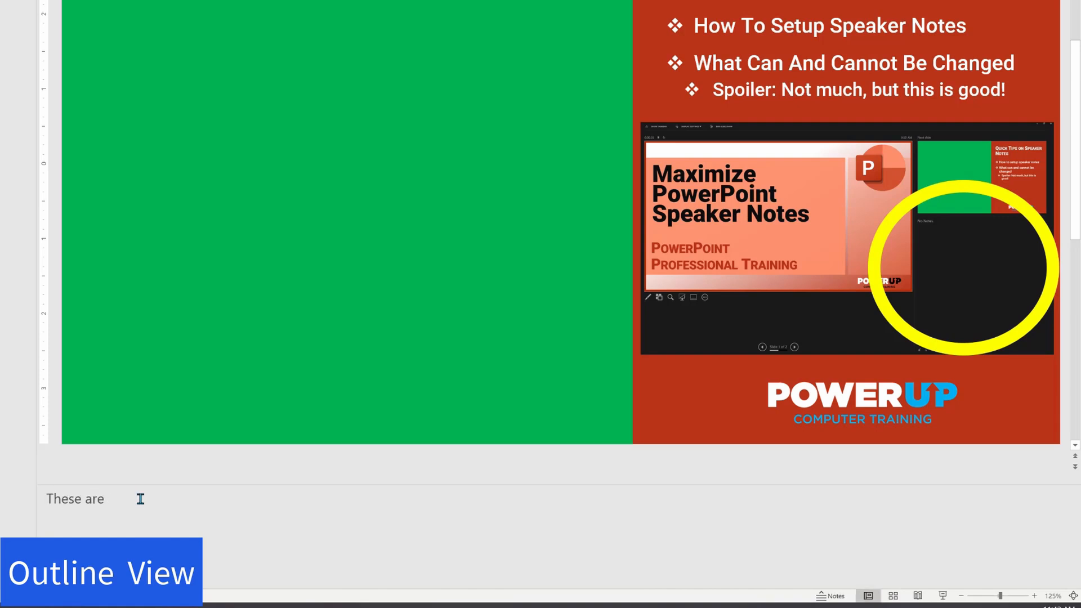
pyautogui.write('speaker notes from the')
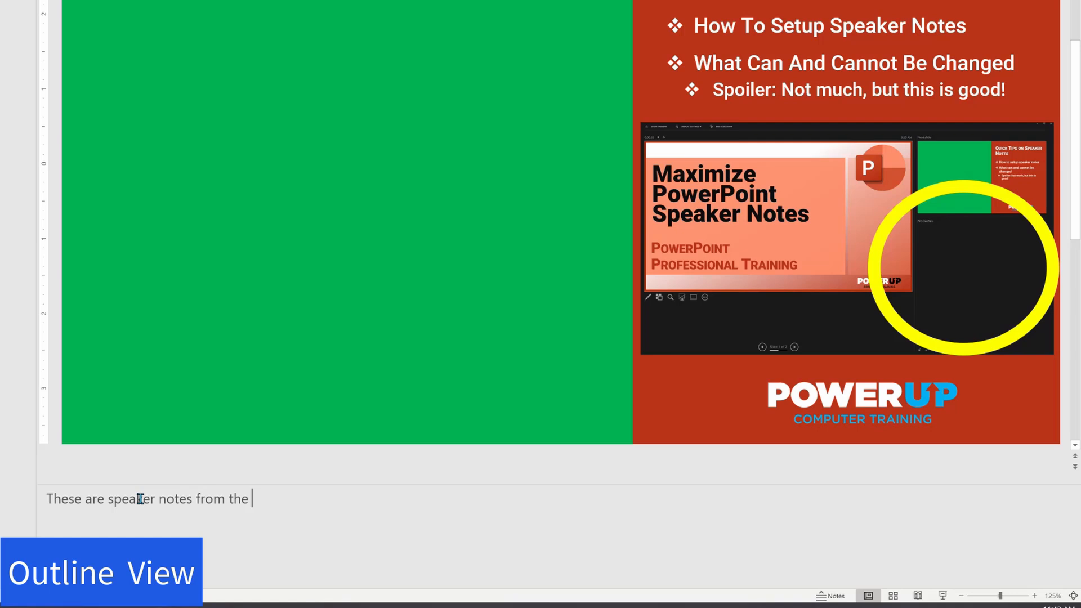
pyautogui.write('OUTLINE VIEW.')
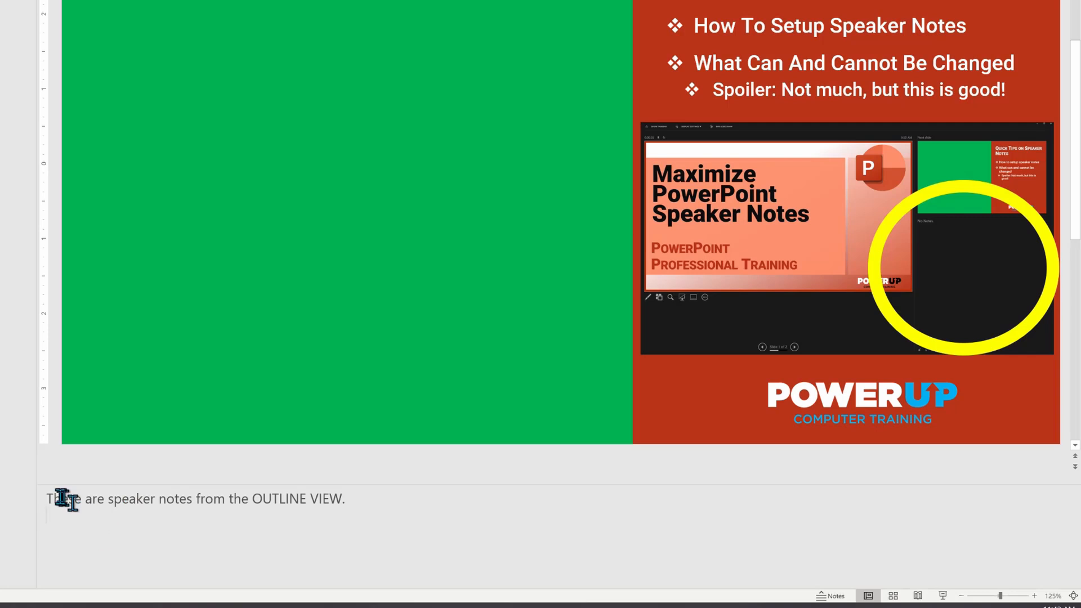
pyautogui.rightClick(65, 498)
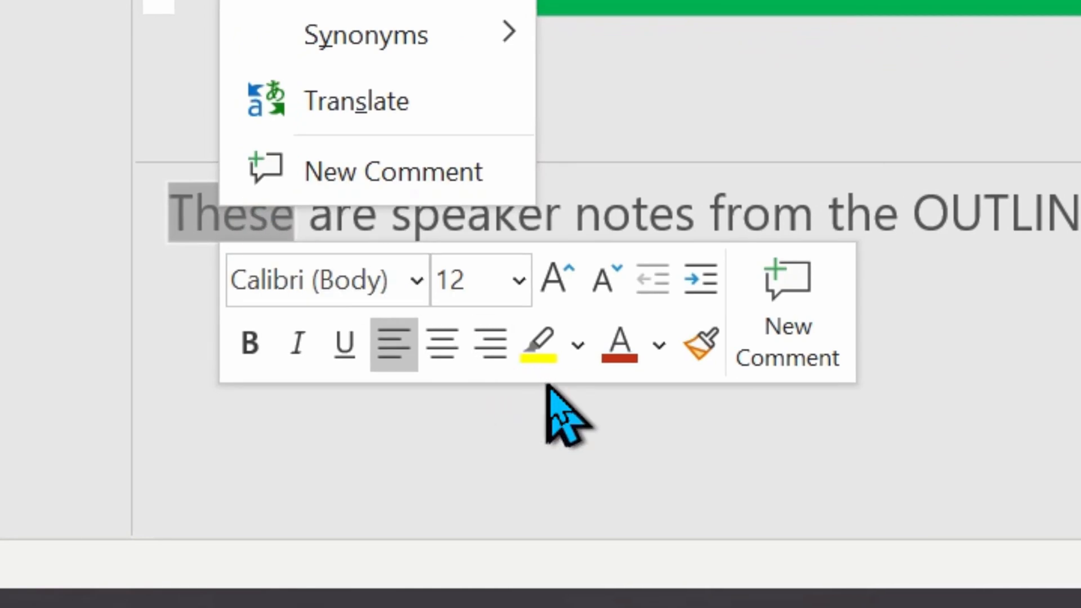
pyautogui.moveTo(311, 442)
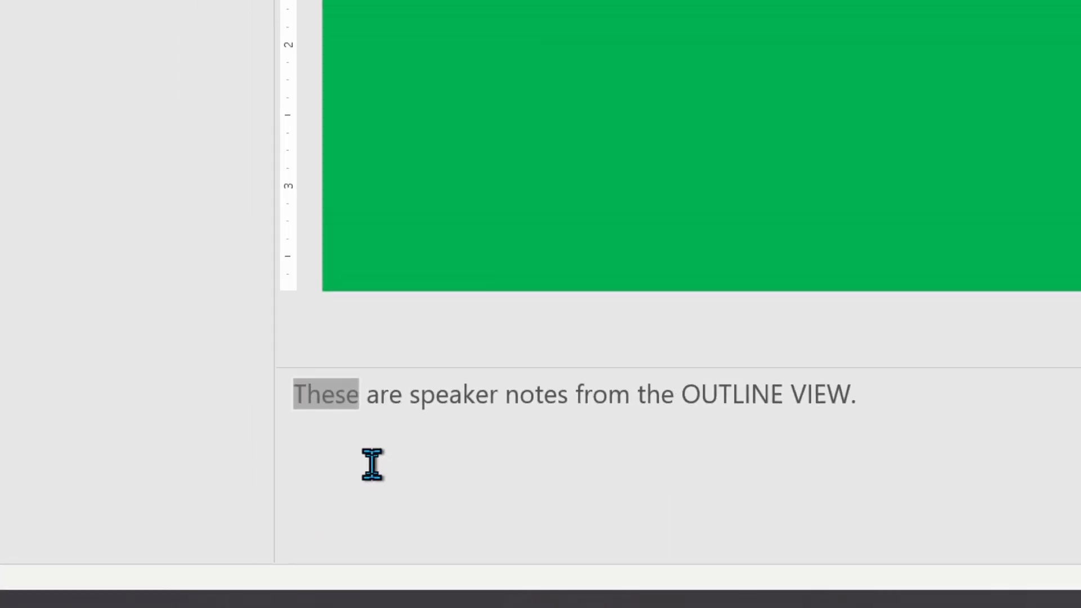
pyautogui.click(30, 42)
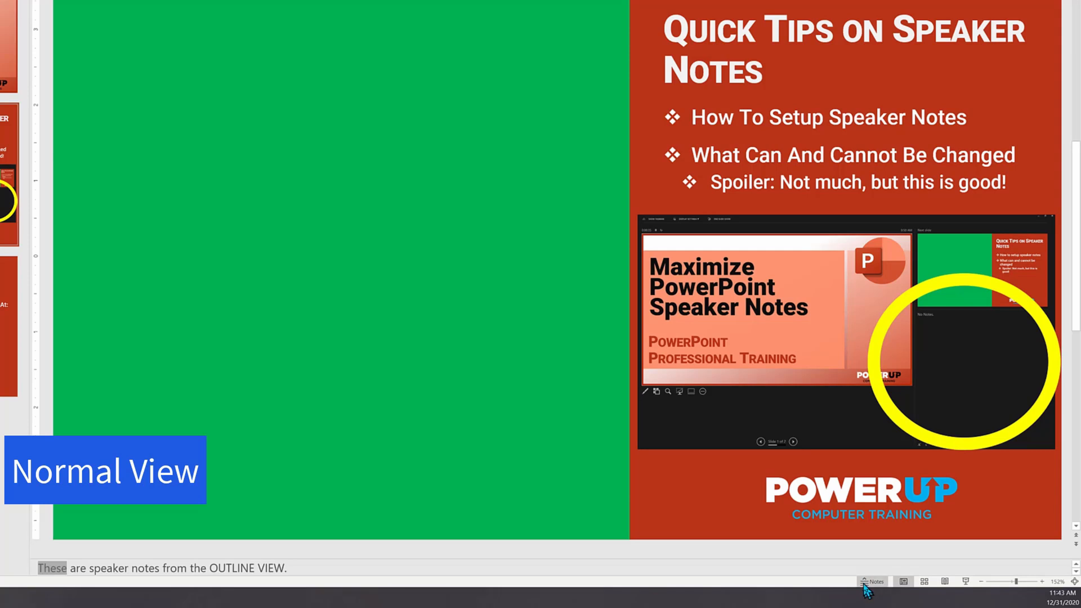
# Toggle the notes pane back on and add the line 'More notes added from NORMAL VIEW.'.
pyautogui.click(870, 582)
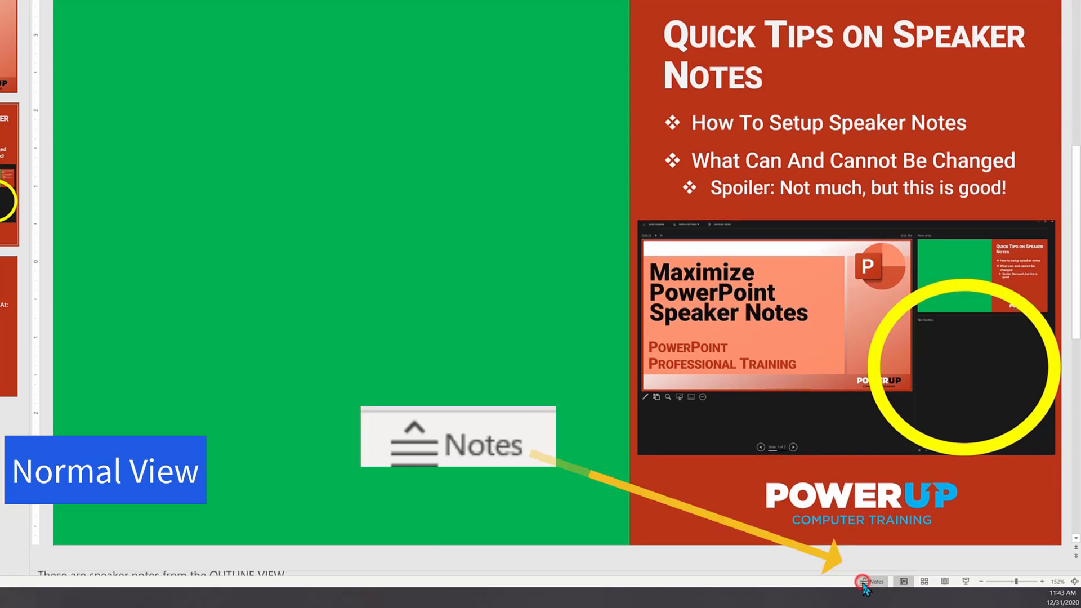
pyautogui.click(871, 581)
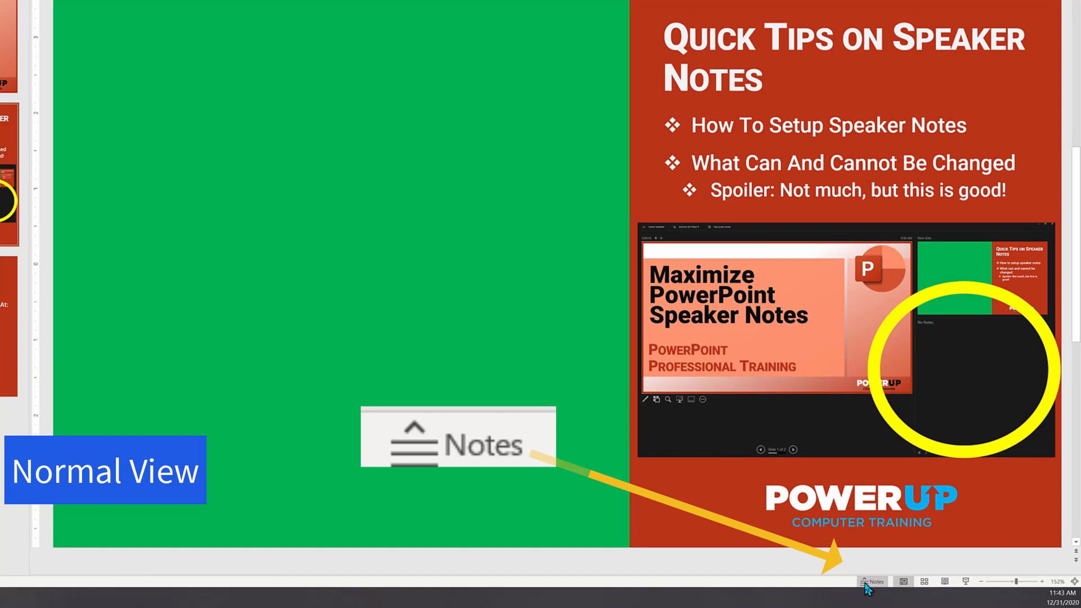
pyautogui.click(871, 582)
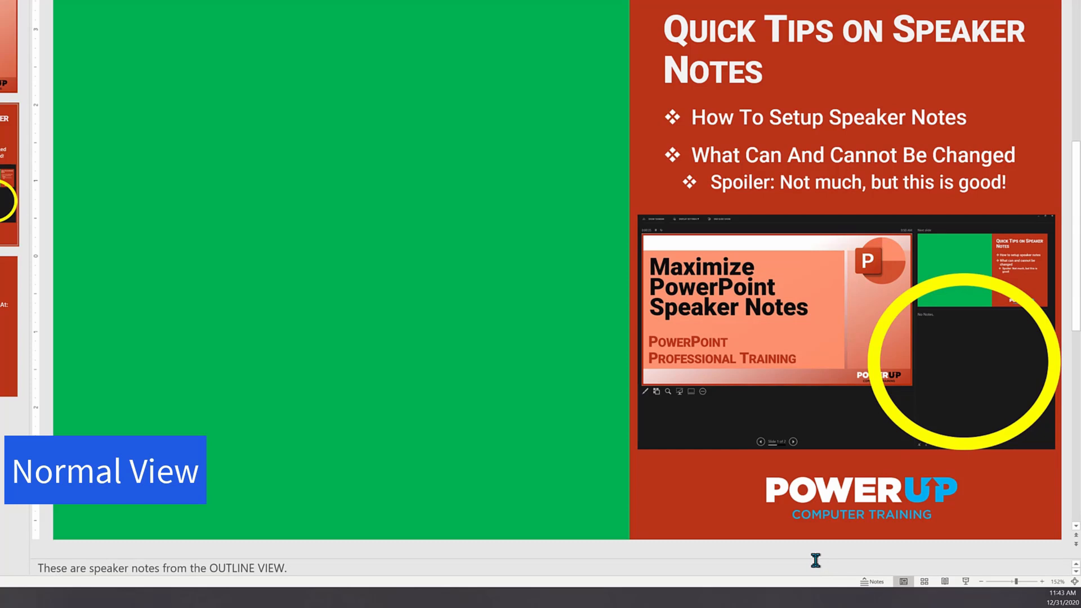
pyautogui.moveTo(818, 564)
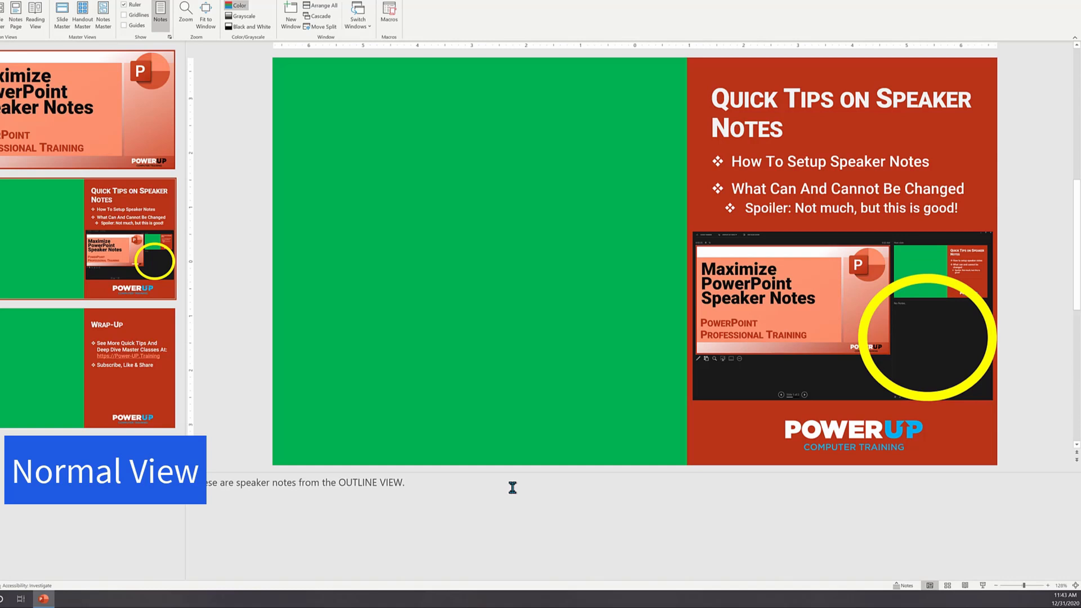
pyautogui.write('re notes added from NORMAL VIEW.')
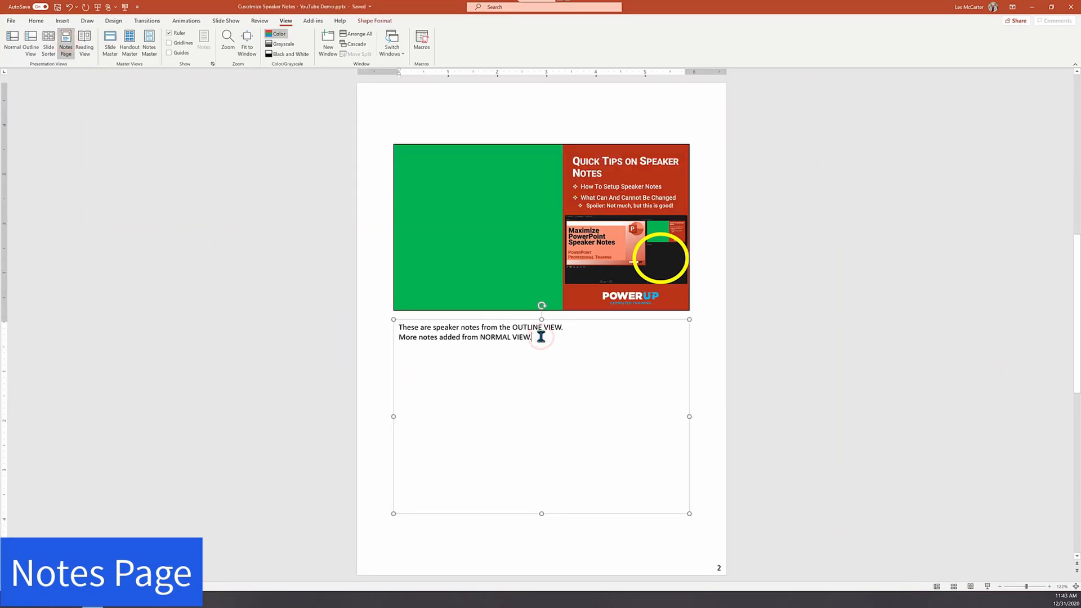
# Add a third notes line 'Even More notes added from NOTES VIEW' on the Notes Page.
pyautogui.write('Even More')
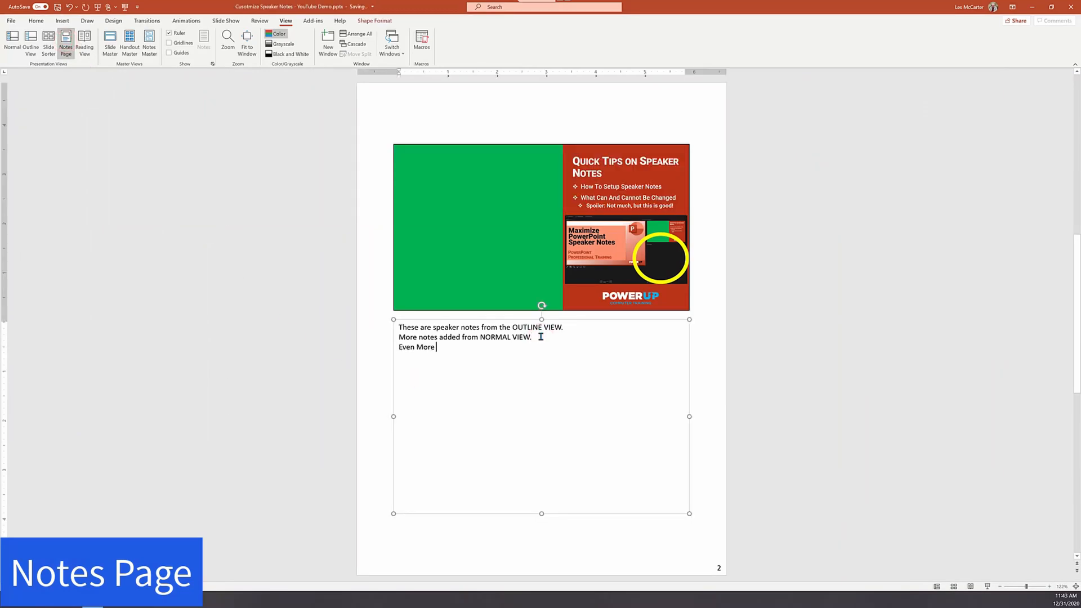
pyautogui.write('notes added from')
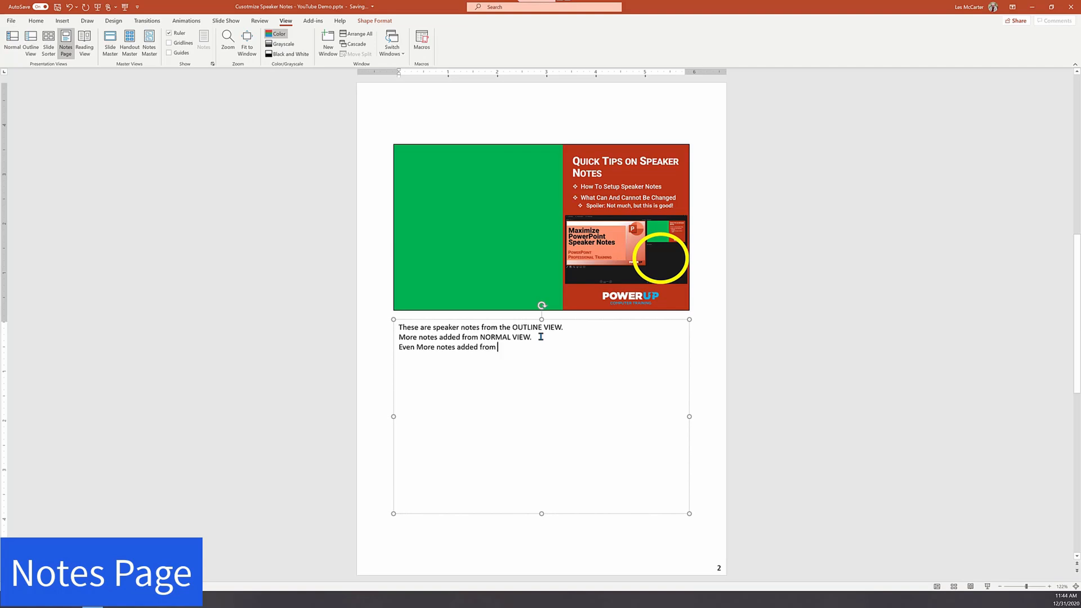
pyautogui.write('NOTES')
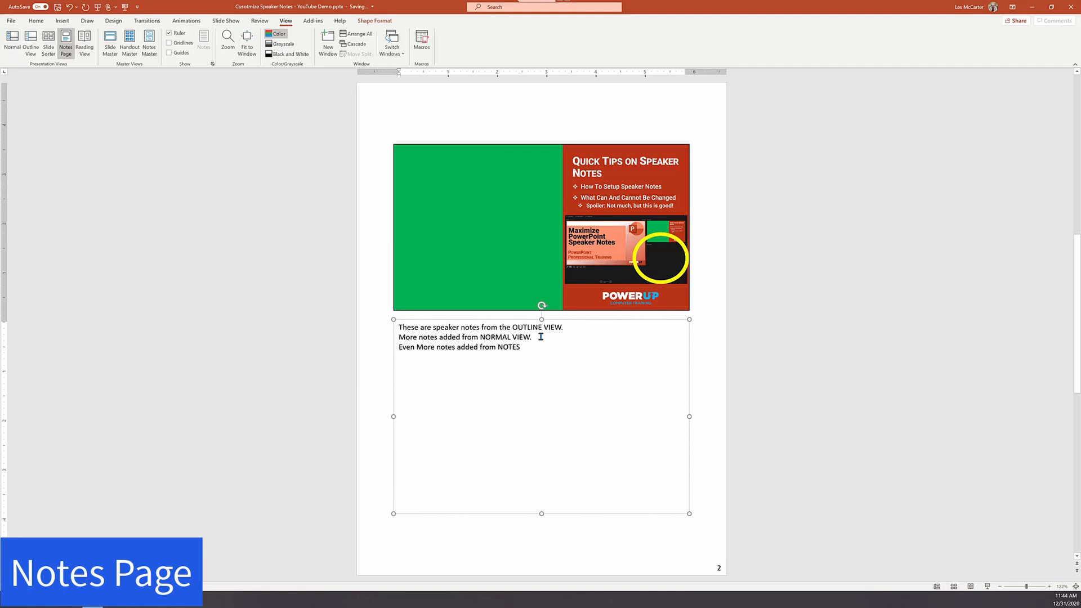
pyautogui.write('VIEW')
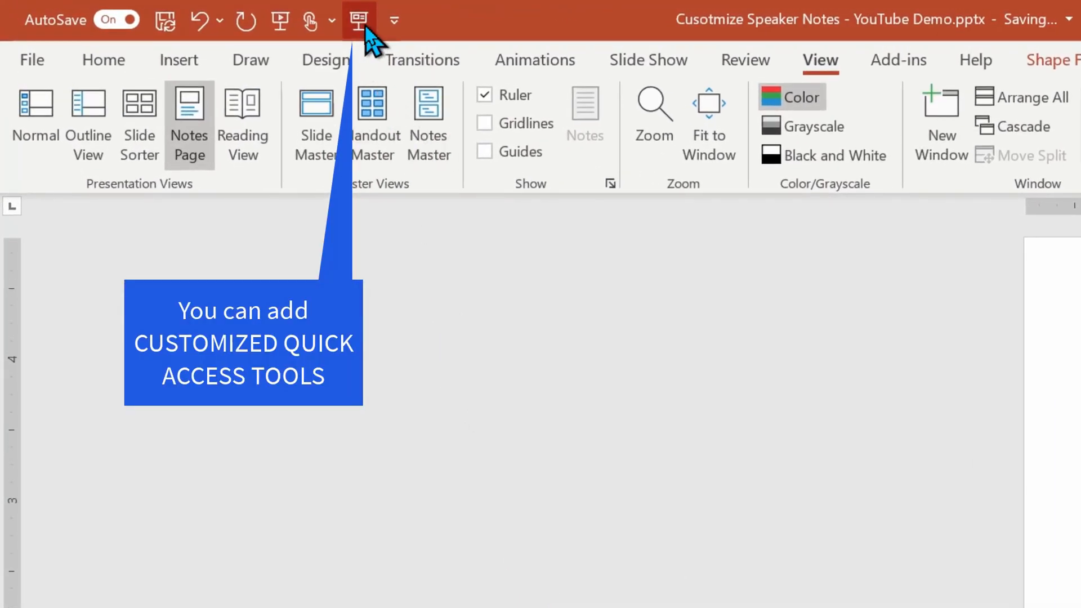
pyautogui.moveTo(358, 19)
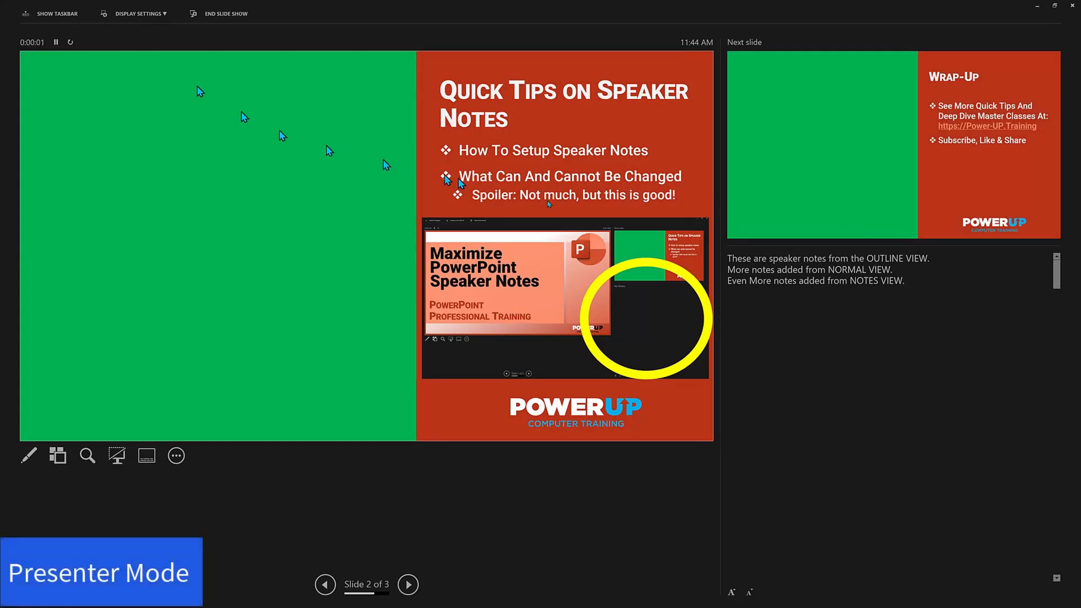
pyautogui.moveTo(916, 282)
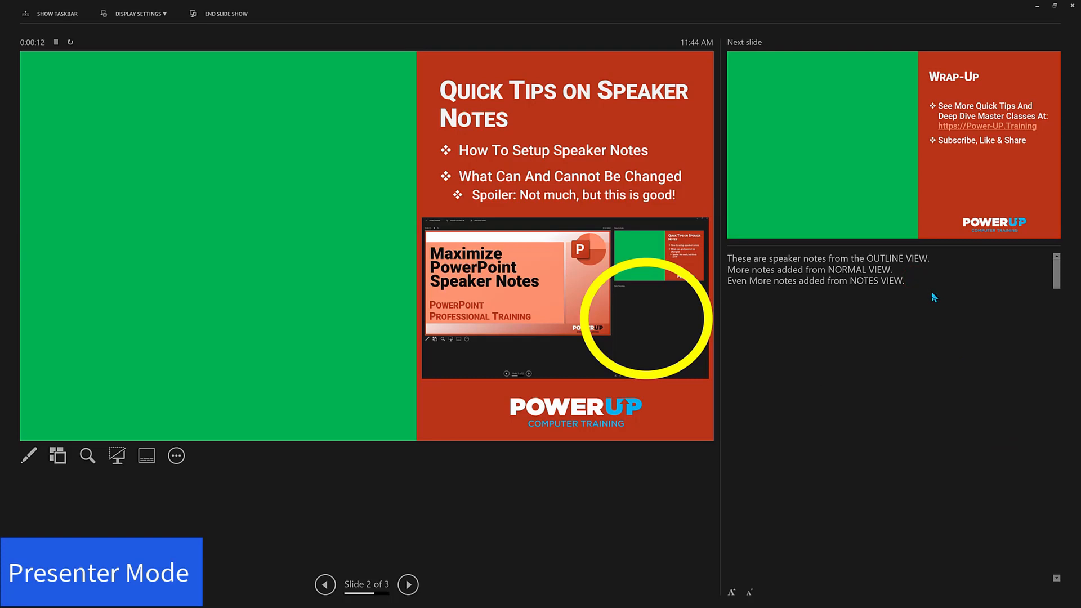
pyautogui.click(774, 281)
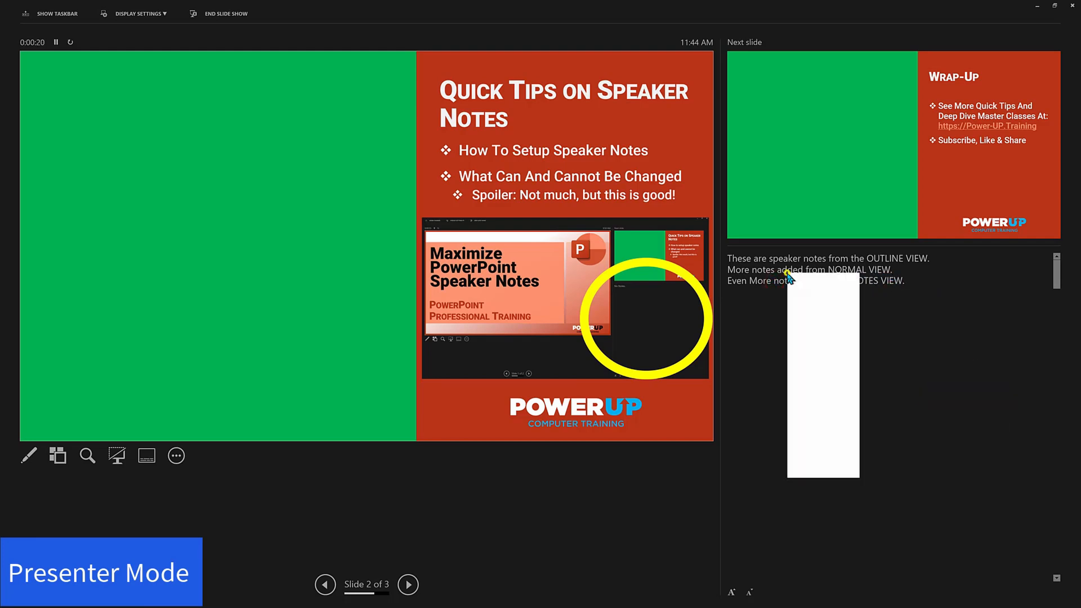
pyautogui.rightClick(789, 279)
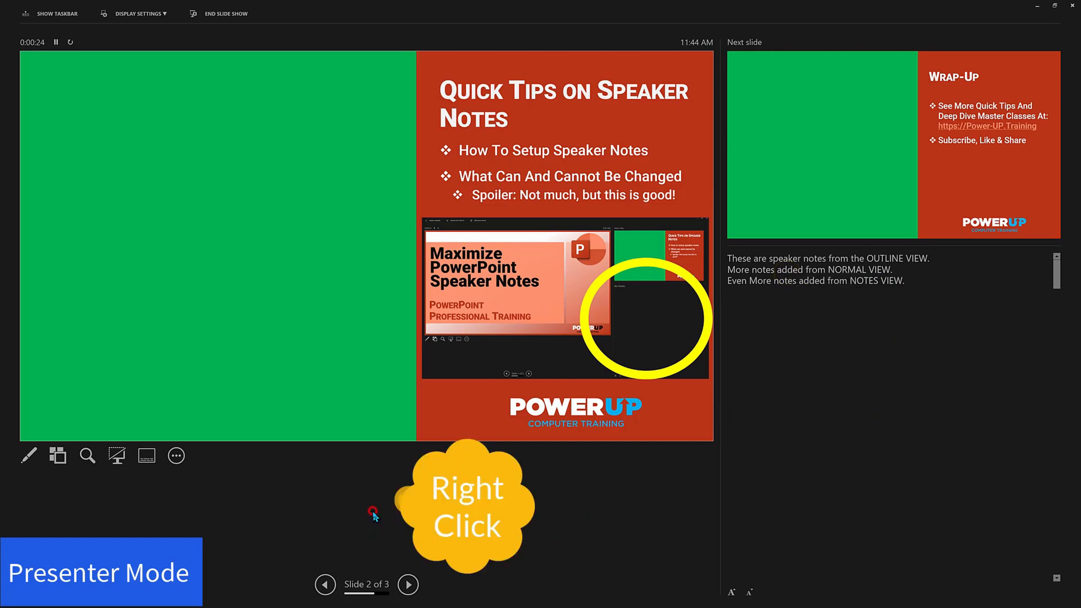
pyautogui.rightClick(257, 319)
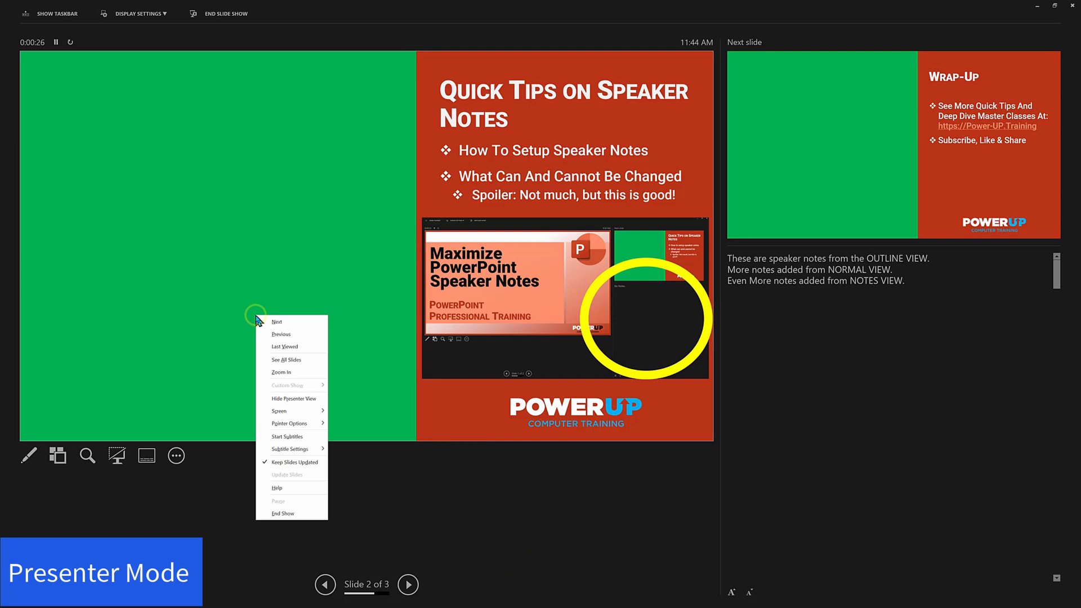
pyautogui.click(438, 487)
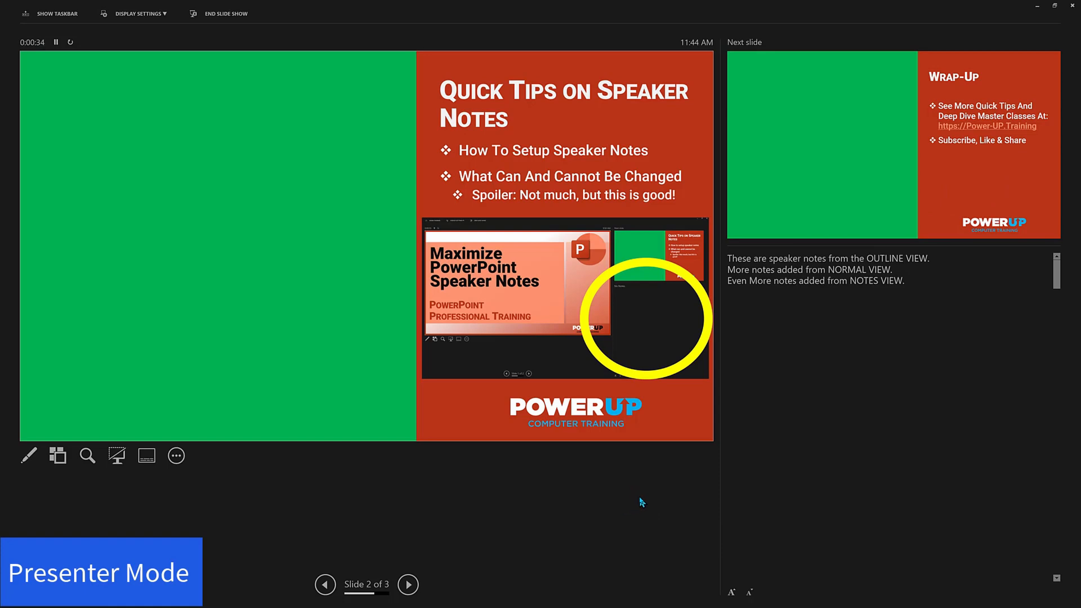
pyautogui.moveTo(652, 498)
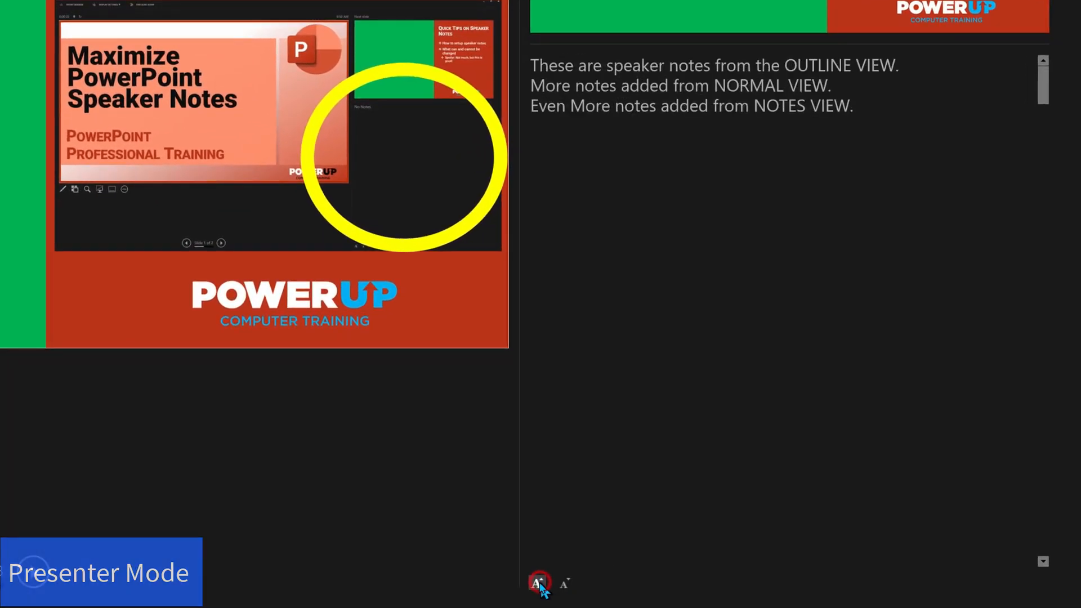
# Enlarge the Presenter View notes text twice, then end the slide show.
pyautogui.click(539, 584)
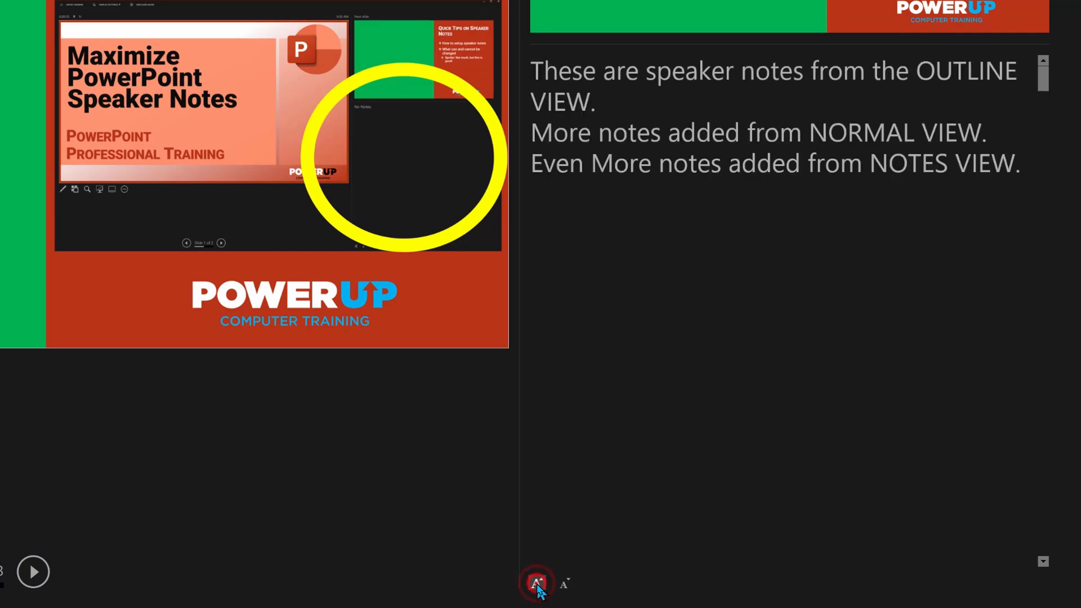
pyautogui.click(537, 584)
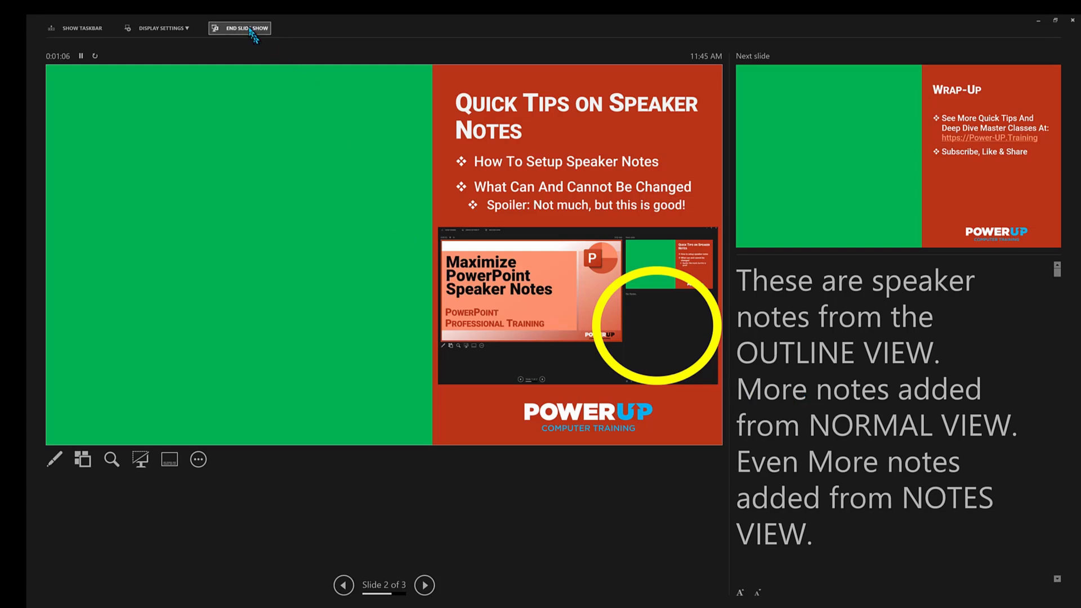
pyautogui.click(240, 28)
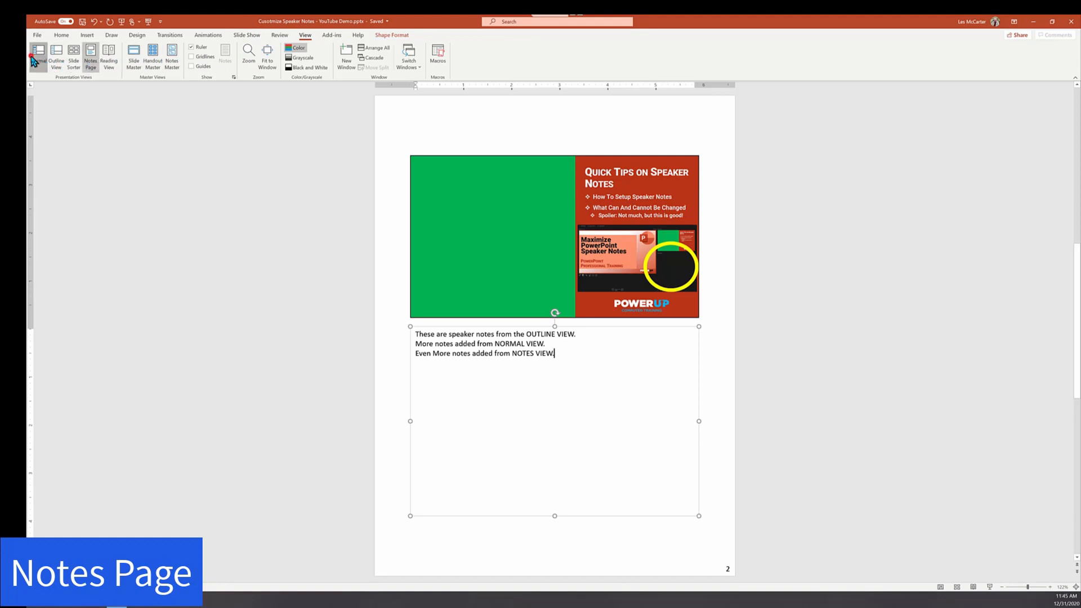
# In Normal view, set the font colour of the notes word 'These' to Red.
pyautogui.click(38, 55)
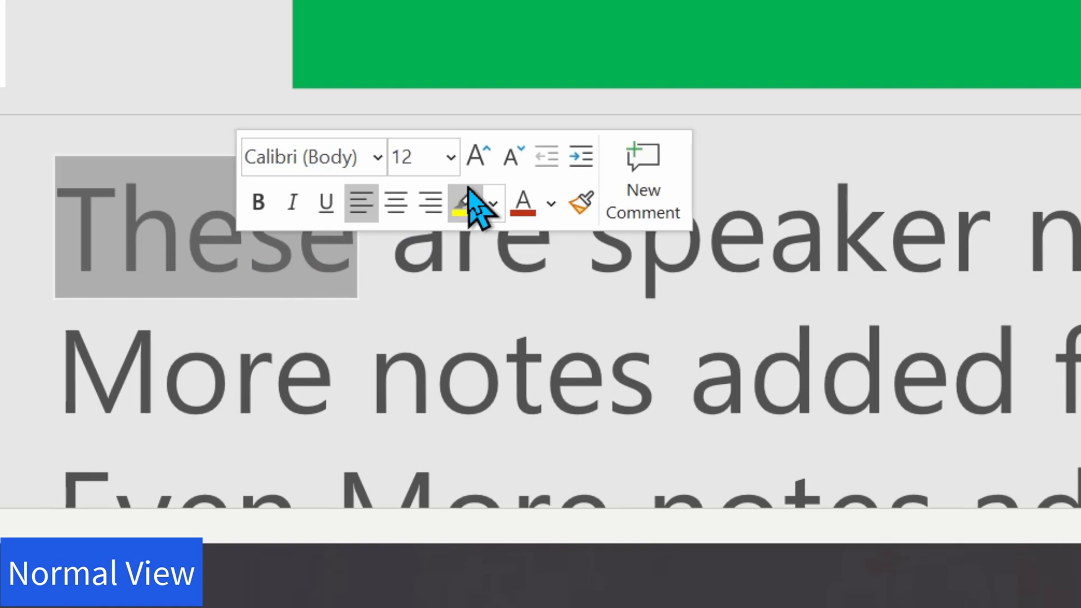
pyautogui.moveTo(428, 155)
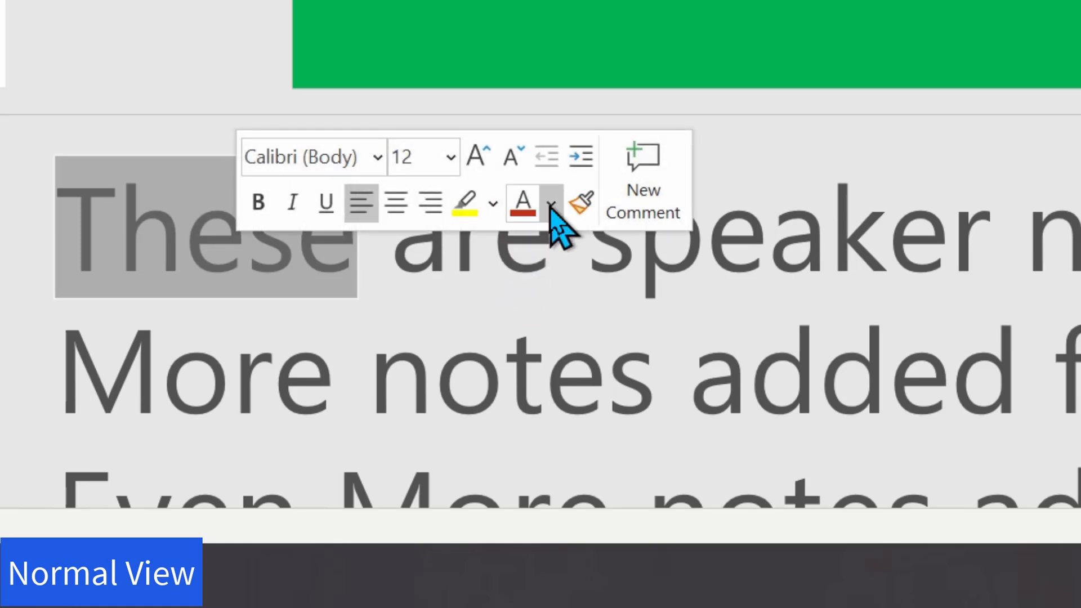
pyautogui.click(551, 204)
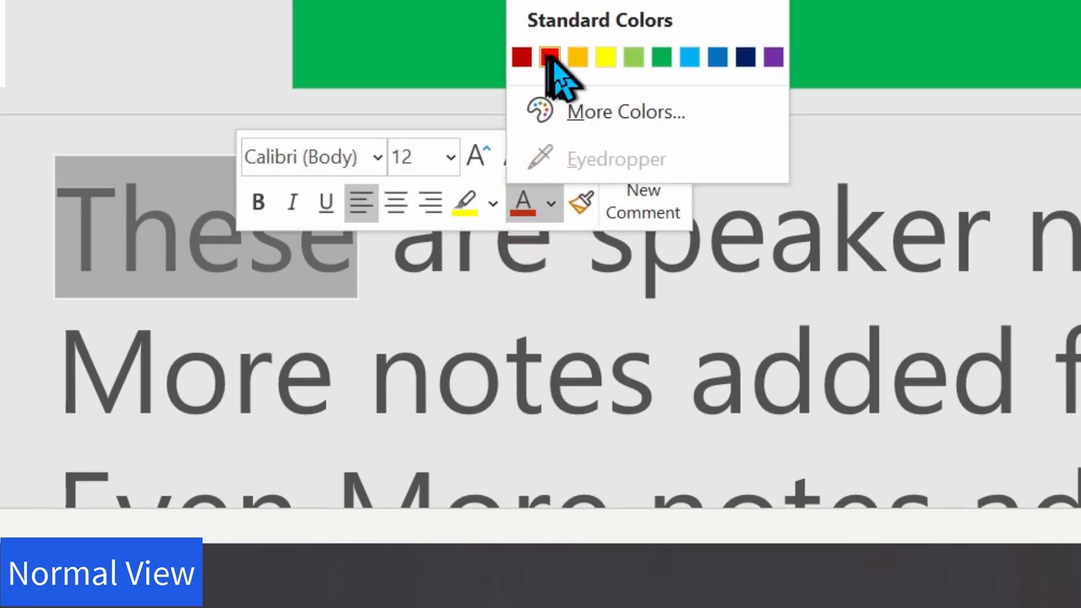
pyautogui.click(551, 58)
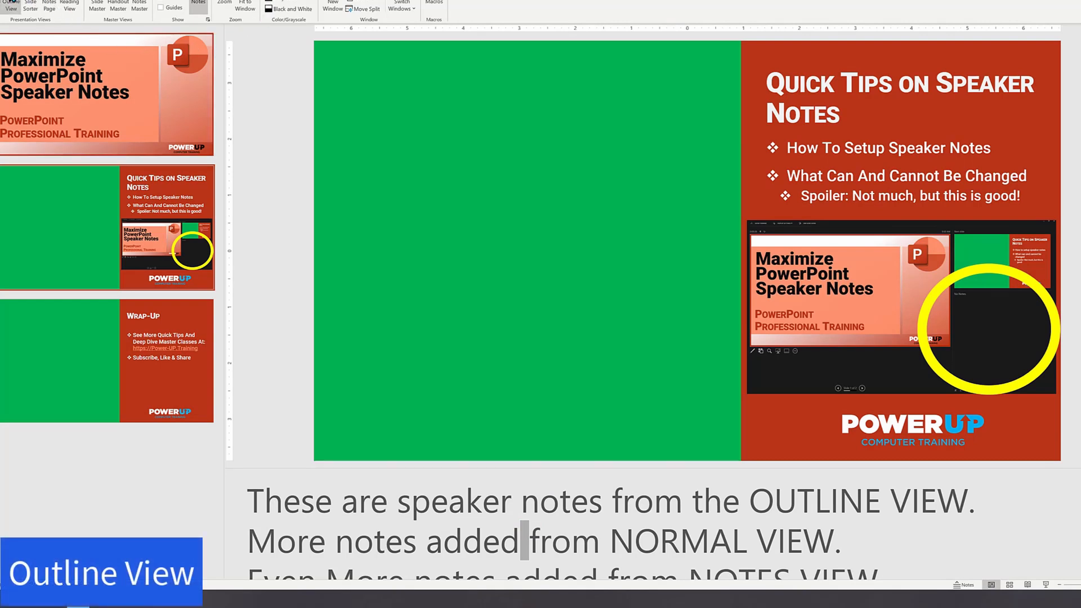
# Switch through Outline View to Notes Page, showing 'These' large and red.
pyautogui.click(13, 13)
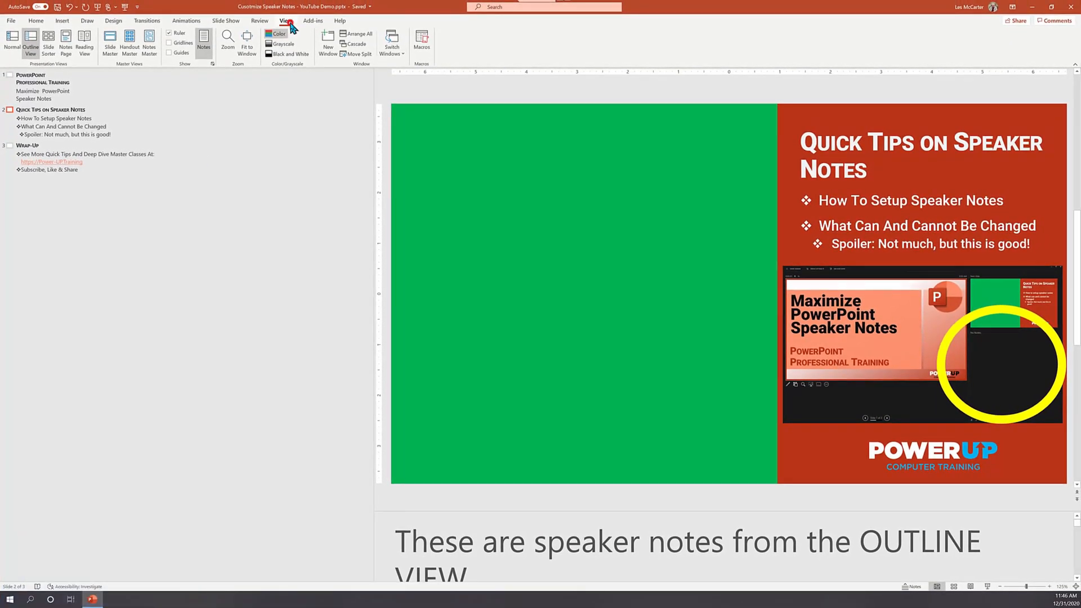
pyautogui.click(65, 43)
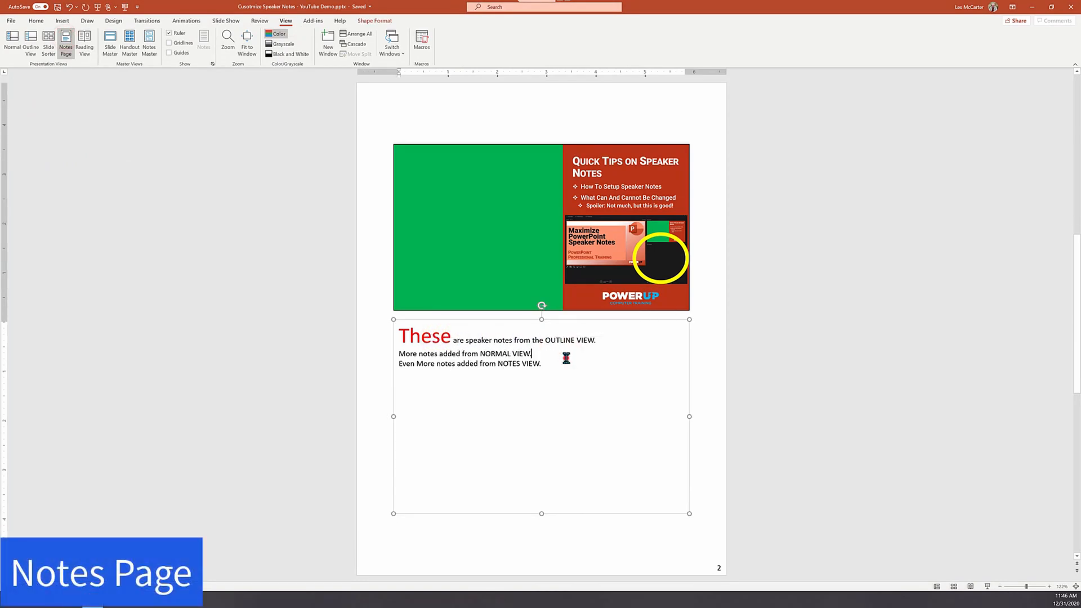
pyautogui.moveTo(125, 7)
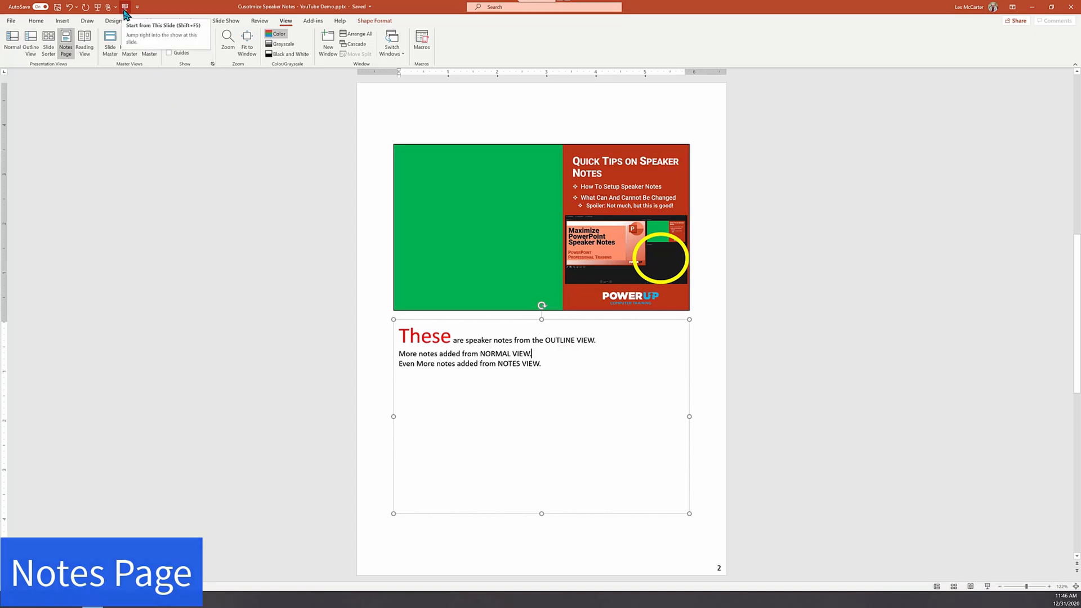
# Start the show from slide 2, shrink the notes text twice, then select NORMAL VIEW in the notes.
pyautogui.click(125, 7)
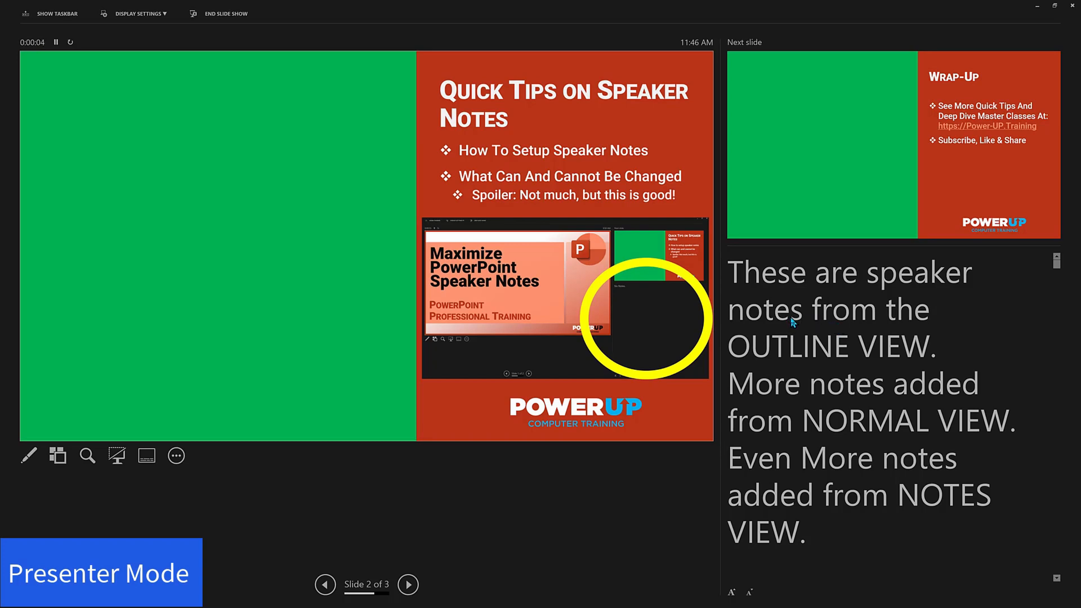
pyautogui.click(732, 591)
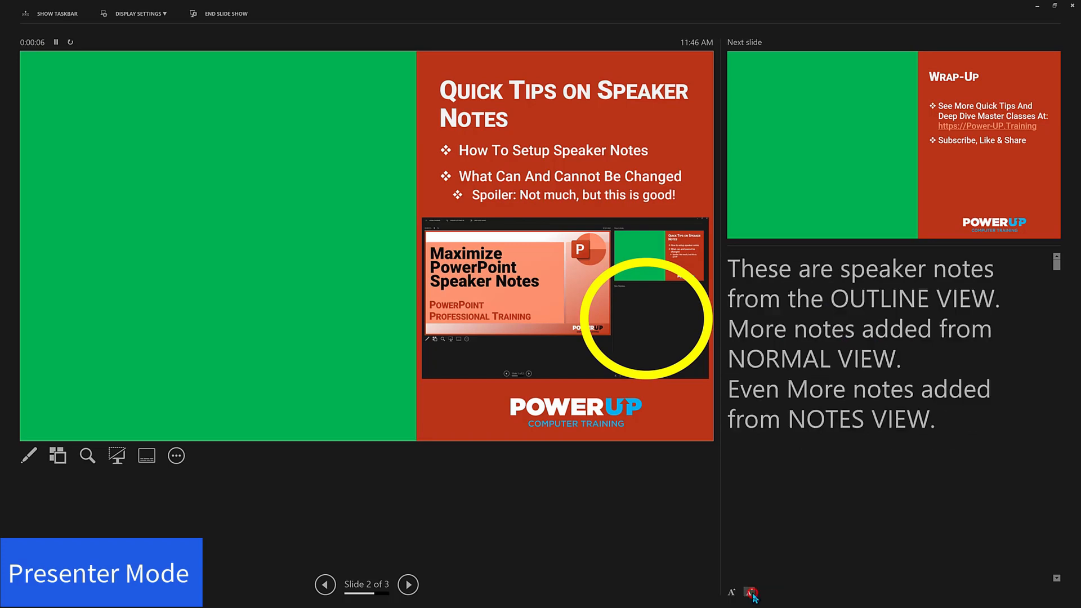
pyautogui.click(731, 595)
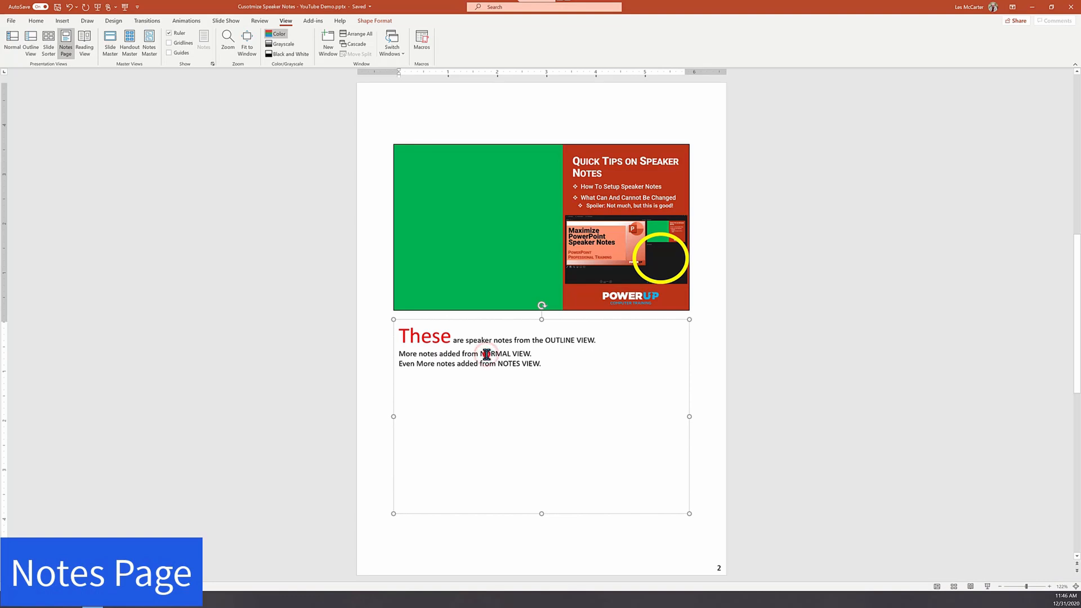
pyautogui.doubleClick(502, 352)
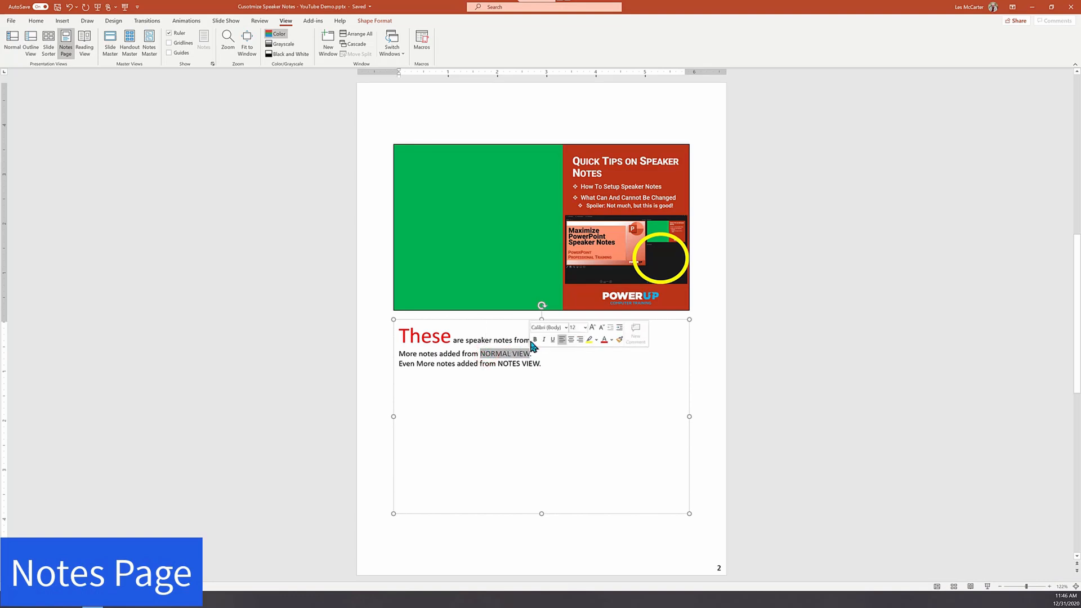